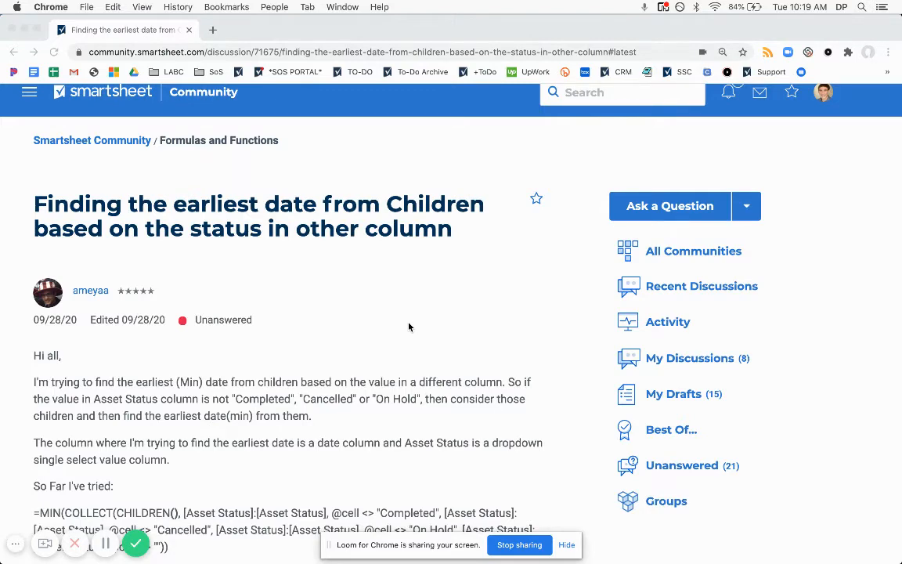
pyautogui.moveTo(459, 255)
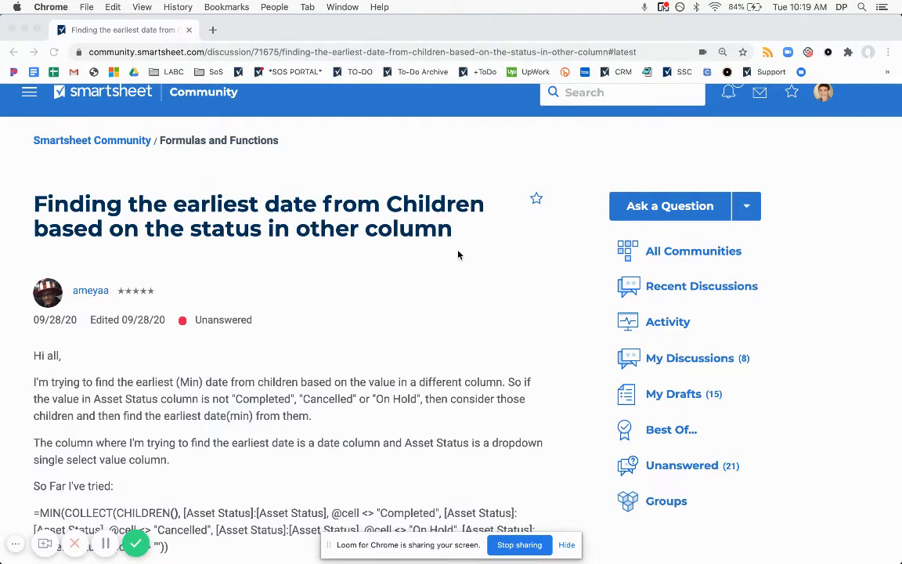
# Step: Log in to Smartsheet and open the Copy of Random Sheet project sheet
pyautogui.scroll(-3)
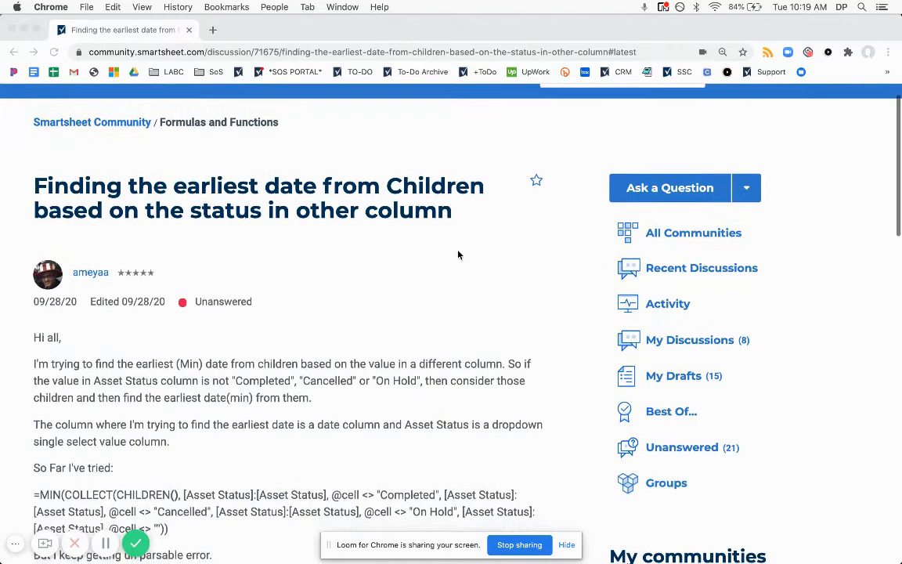
pyautogui.scroll(-3)
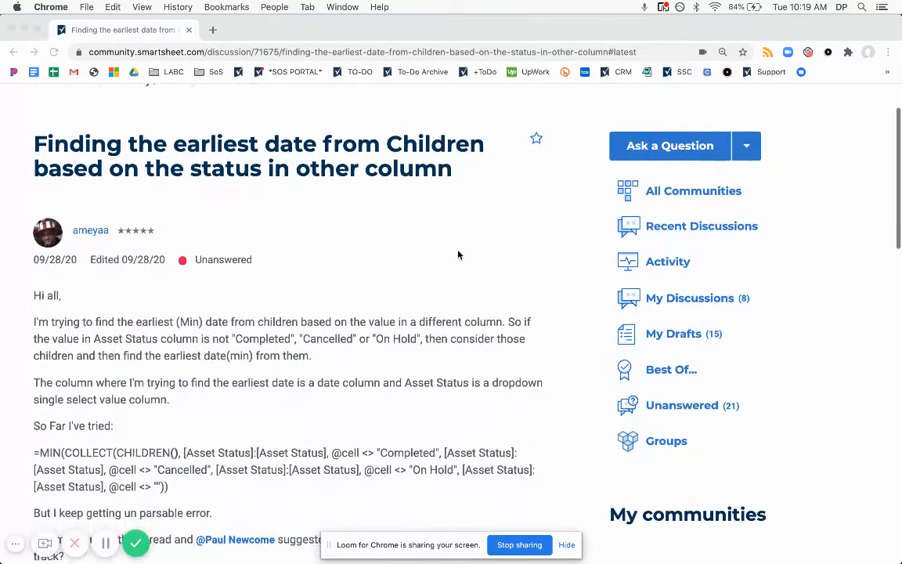
pyautogui.moveTo(299, 293)
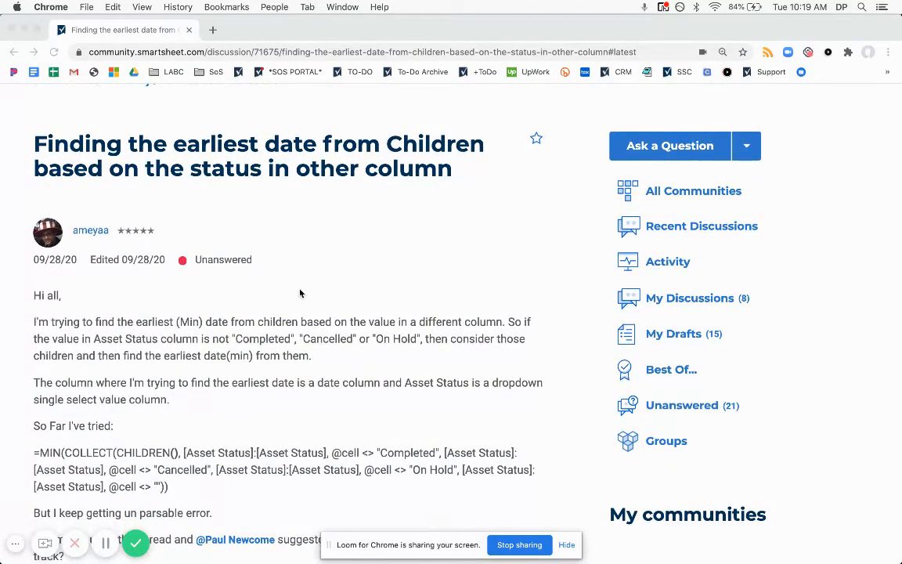
pyautogui.moveTo(413, 259)
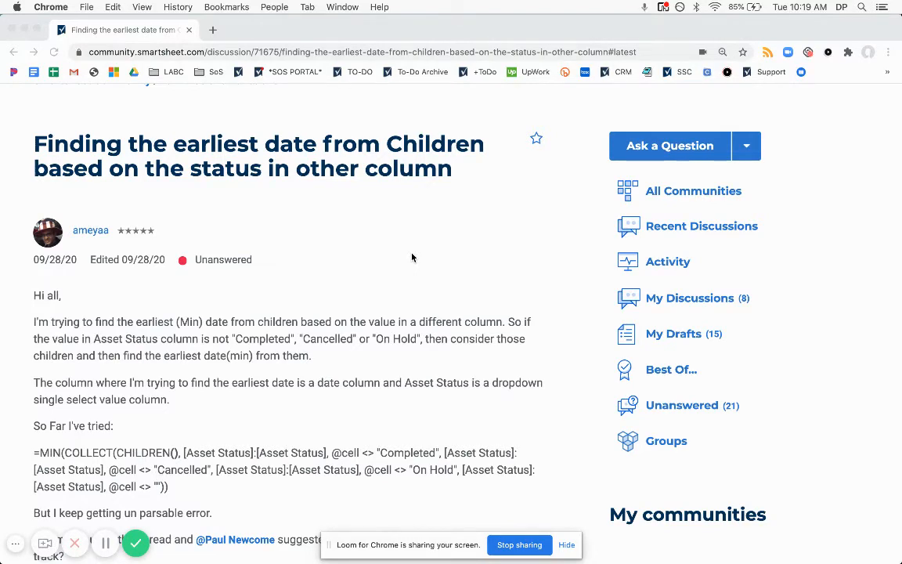
pyautogui.moveTo(163, 442)
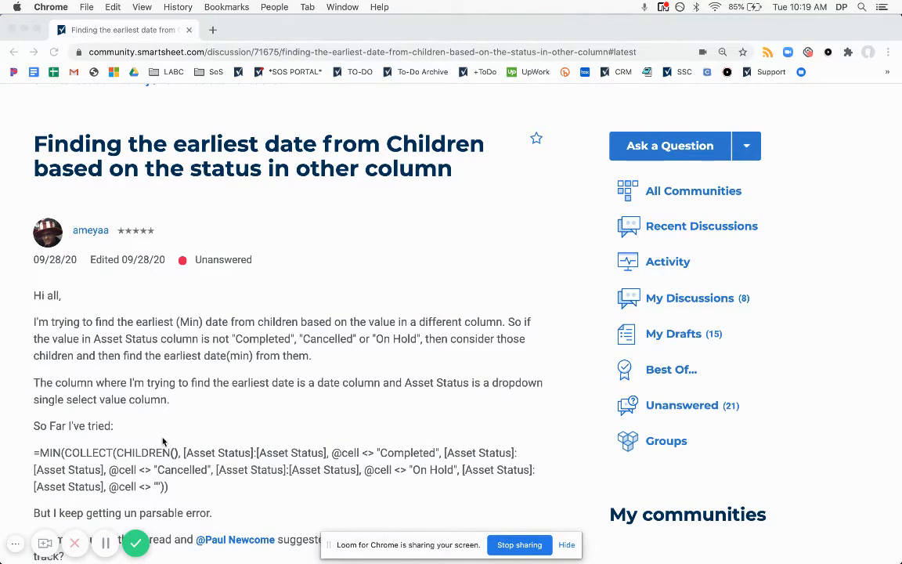
pyautogui.moveTo(177, 442)
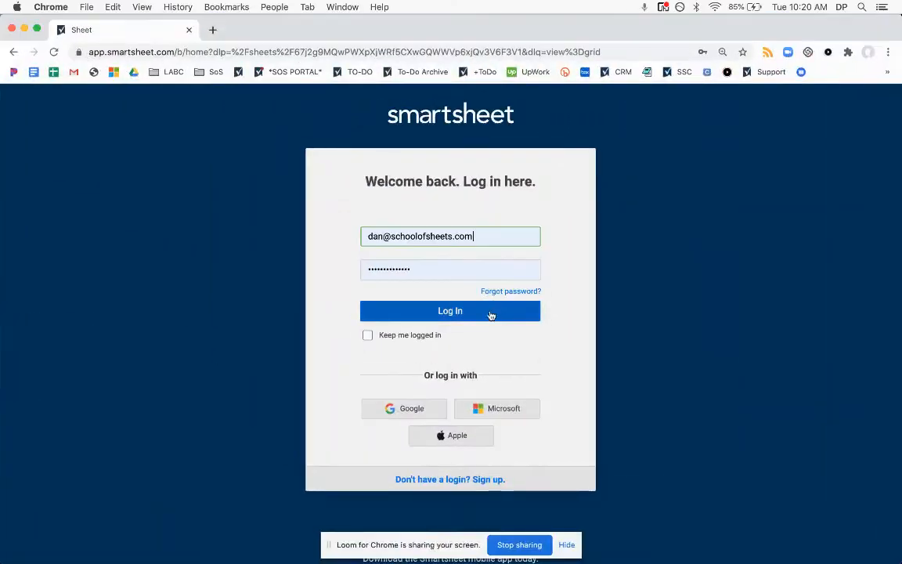
pyautogui.click(449, 311)
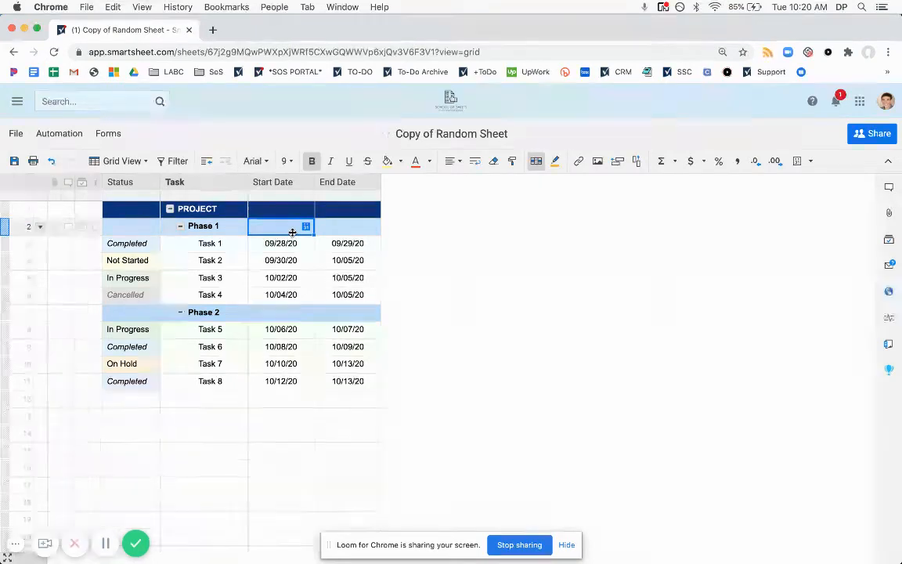
# Step: Enter a MIN(COLLECT(CHILDREN(), Status...)) formula in Phase 1 Start Date and fix its #INCORRECT ARGUMENT SET error
pyautogui.write('=m')
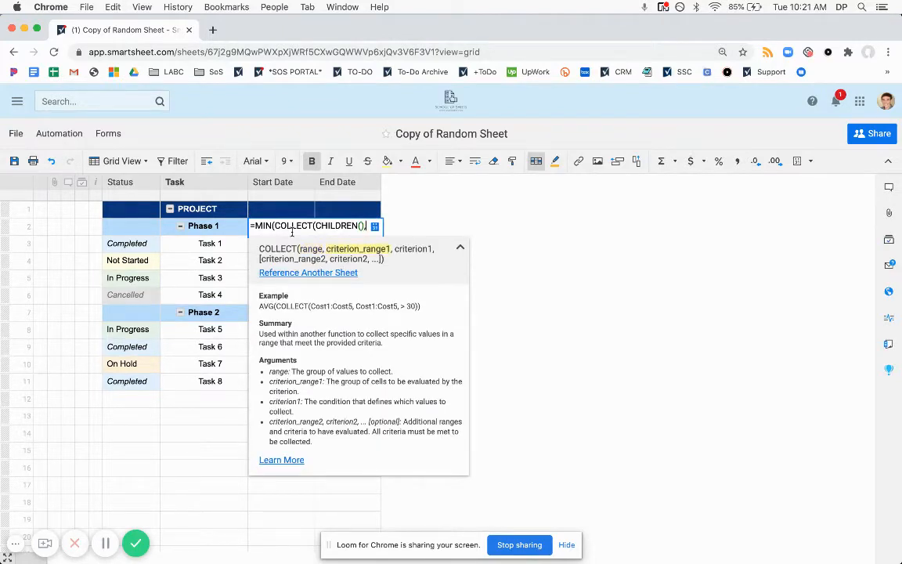
pyautogui.write(',status:status')
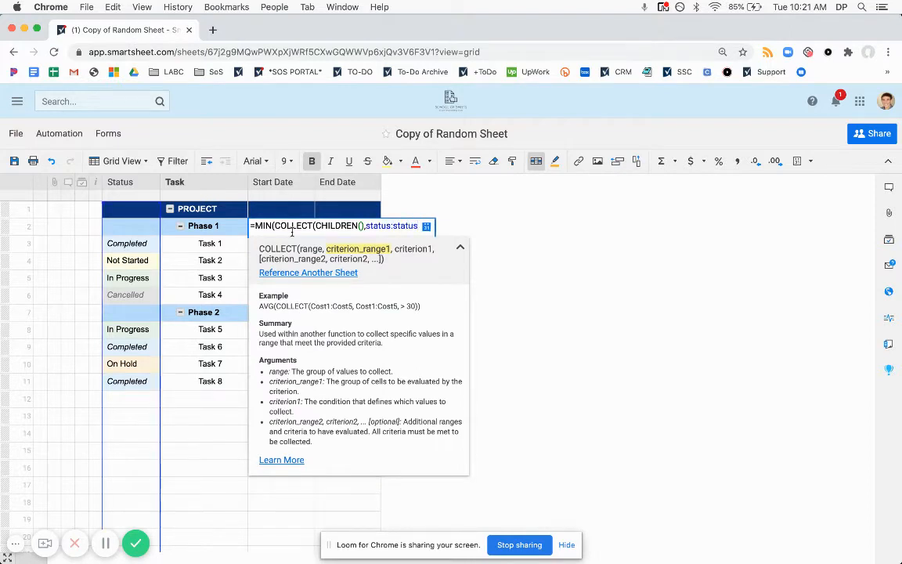
pyautogui.write(', "C')
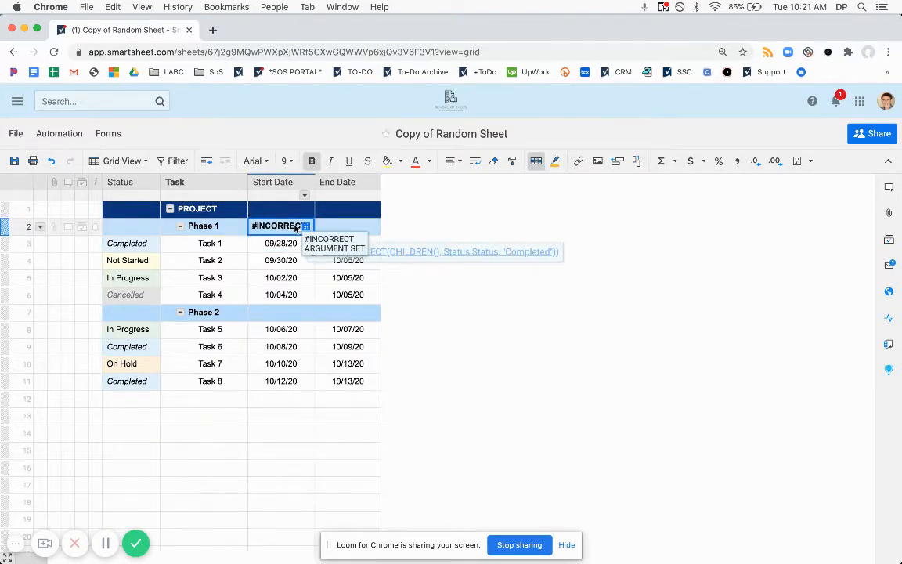
pyautogui.click(280, 260)
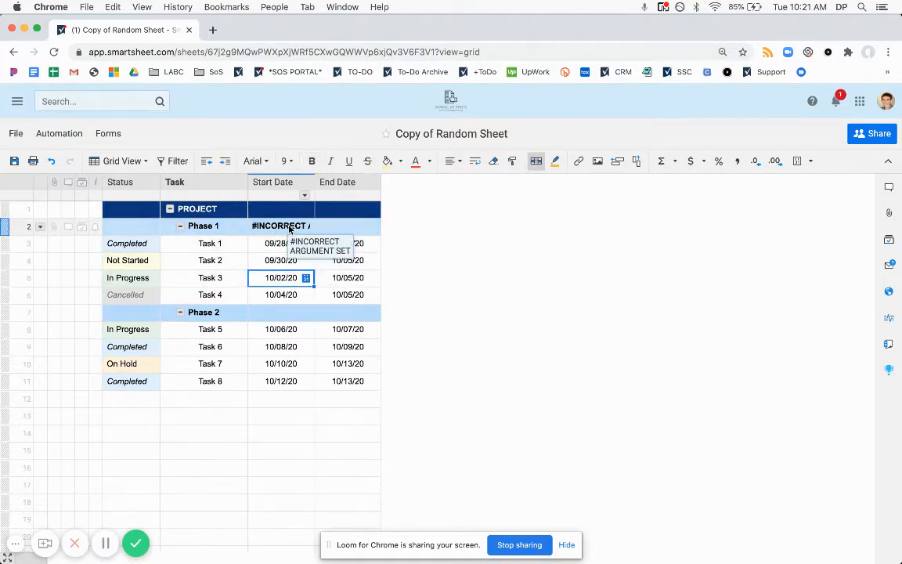
pyautogui.click(280, 225)
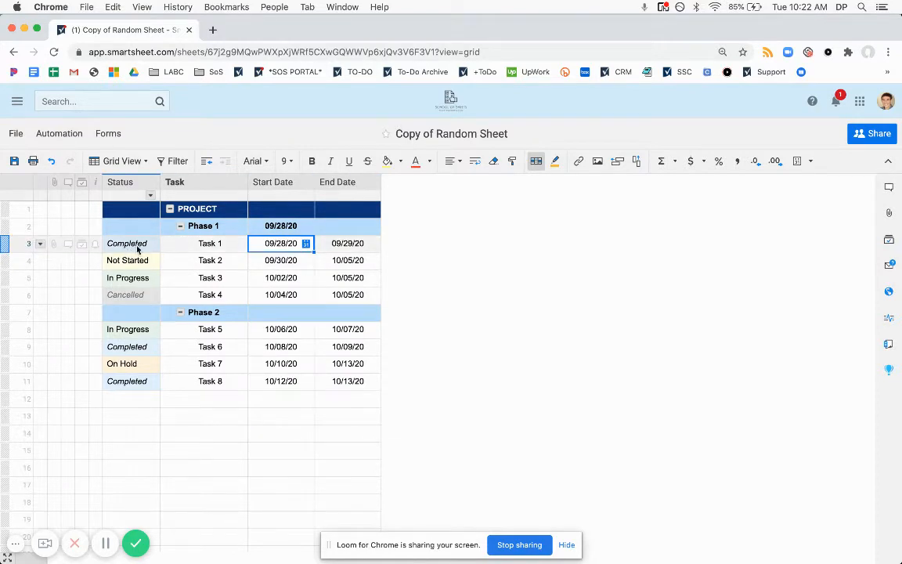
# Step: Change Task 1's status in its Status dropdown
pyautogui.click(129, 243)
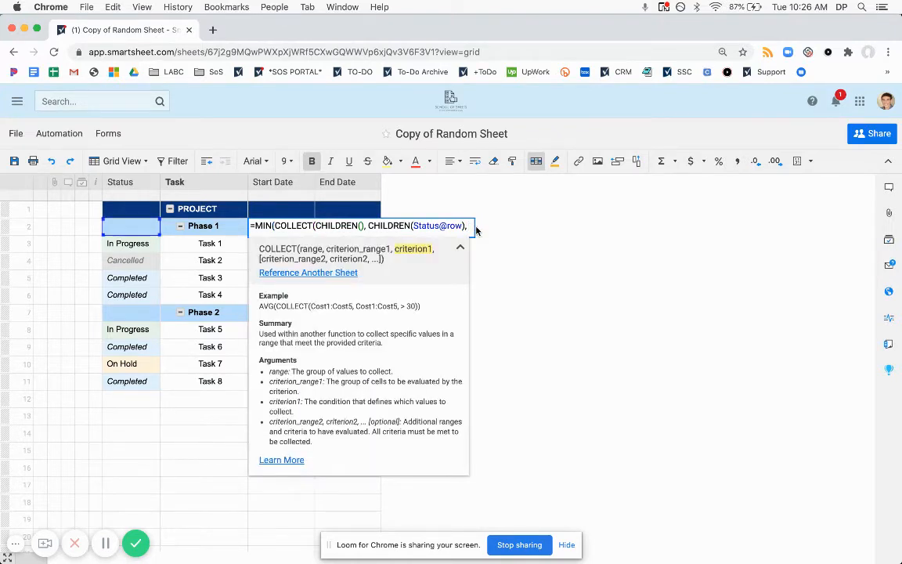
pyautogui.moveTo(502, 248)
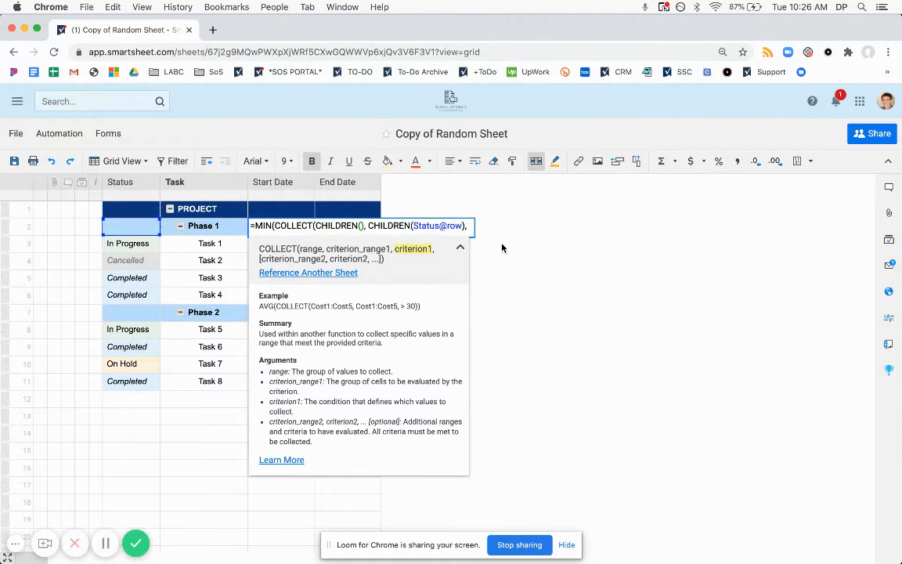
# Step: Type Phase 1's MIN(COLLECT) formula excluding Completed, On Hold, Cancelled and blank statuses, giving 10/02/20
pyautogui.write('<>')
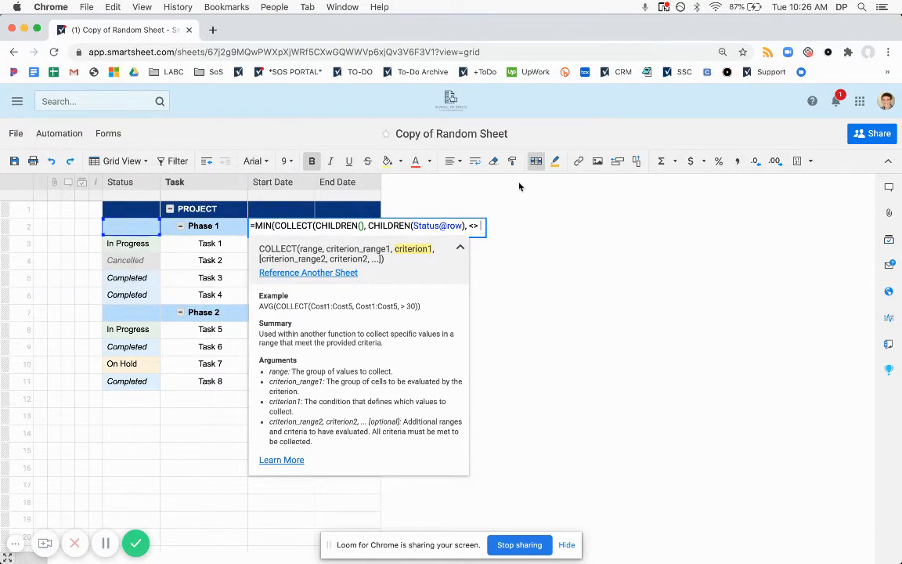
pyautogui.write('"Completed"))')
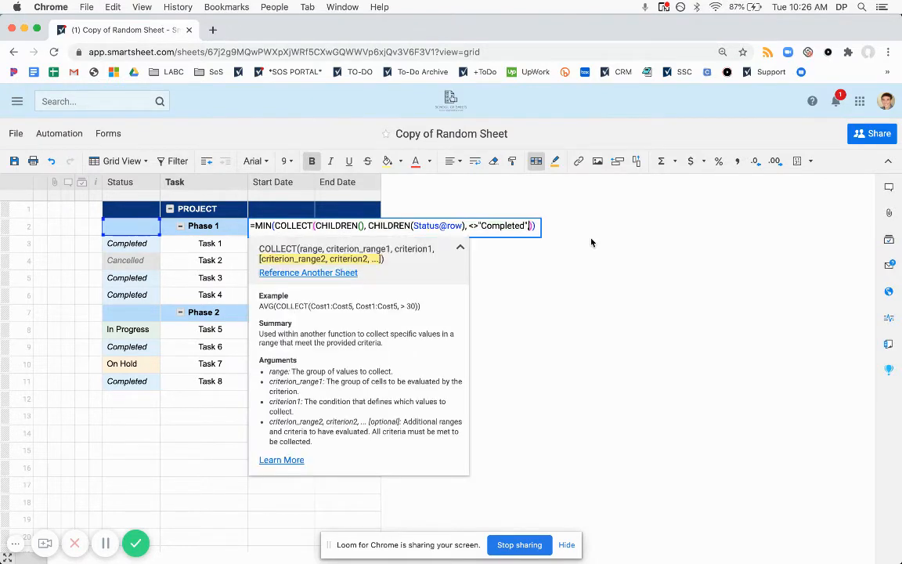
pyautogui.write(', CHILDREN(Status@row), <>"C"')
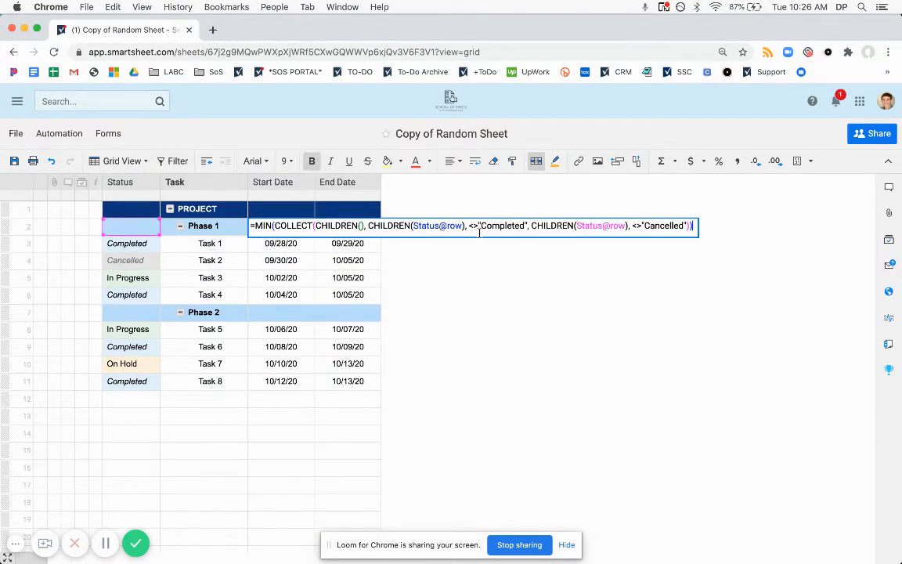
pyautogui.moveTo(447, 214)
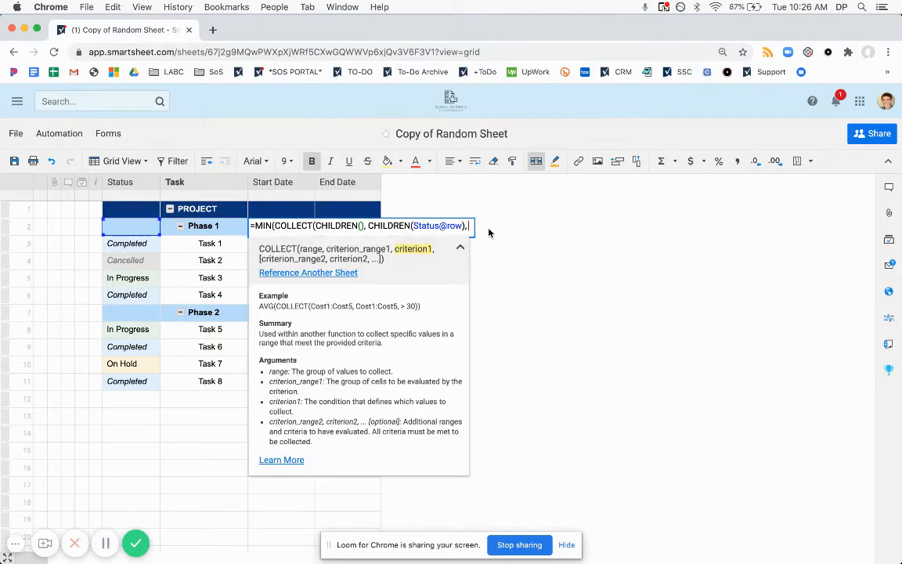
pyautogui.write('AND(')
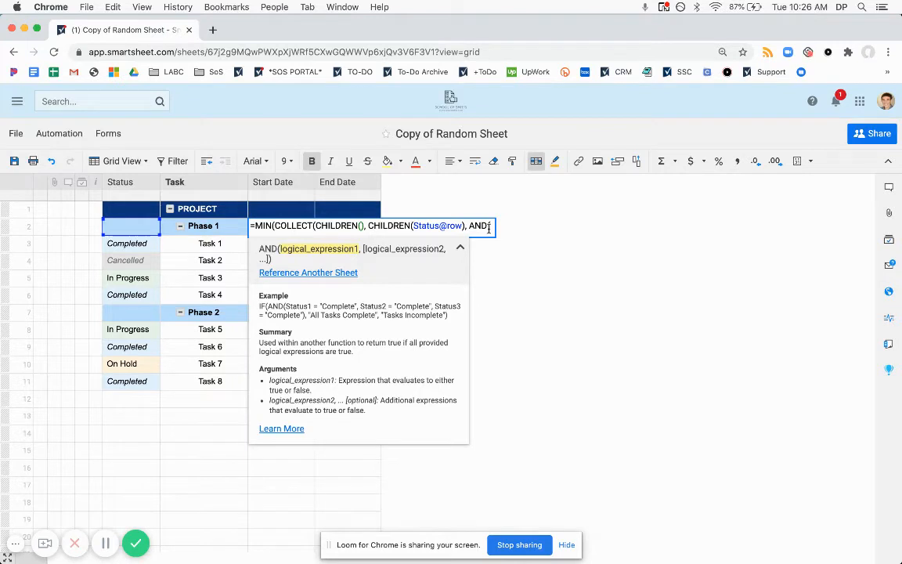
pyautogui.write('@d')
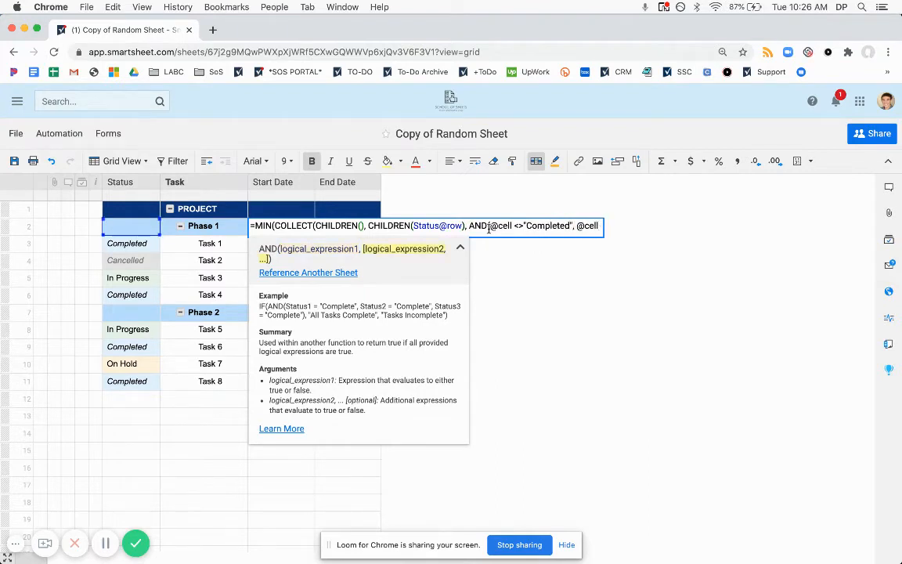
pyautogui.write('"@cell<>"')
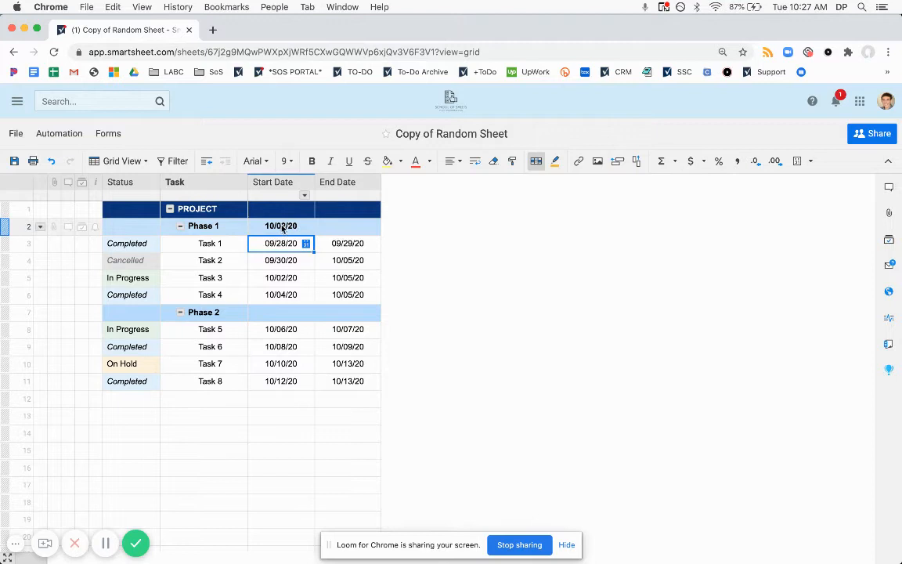
# Step: Copy Phase 1's filtered start-date formula into Phase 2 Start Date and update Phase 2's task statuses
pyautogui.click(28, 277)
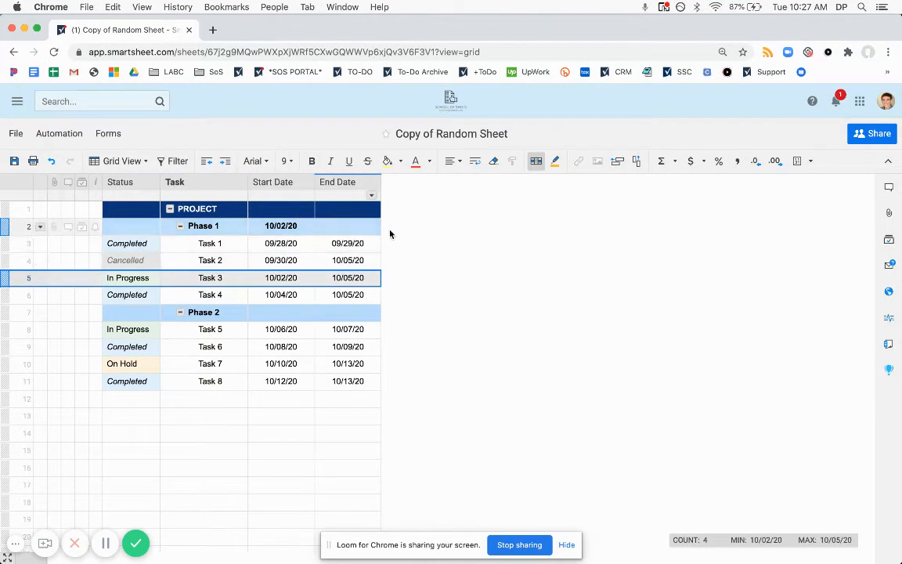
pyautogui.moveTo(310, 233)
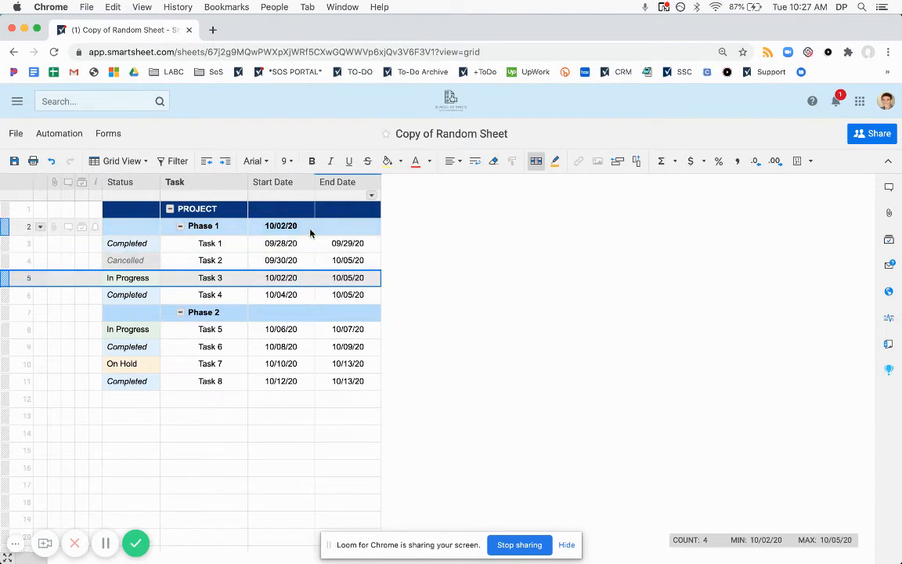
pyautogui.click(280, 226)
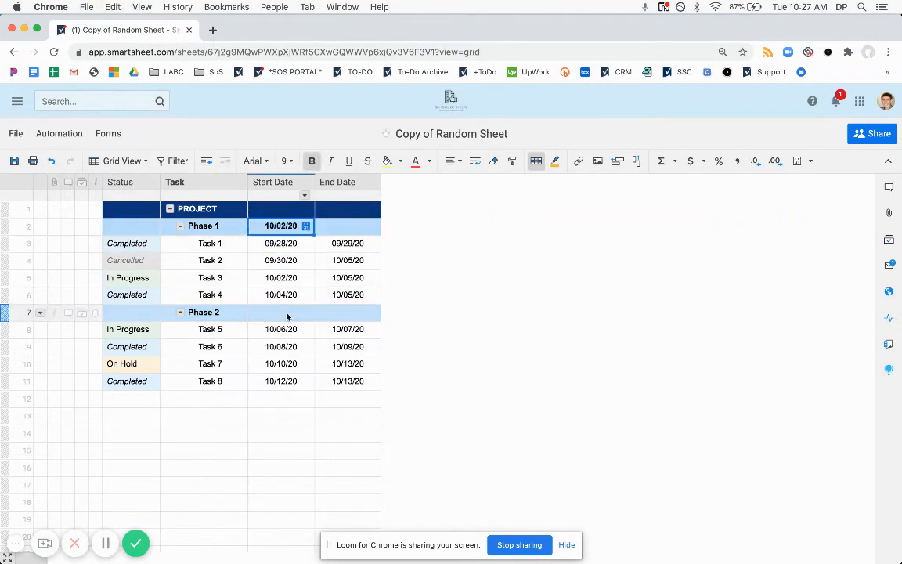
pyautogui.click(280, 329)
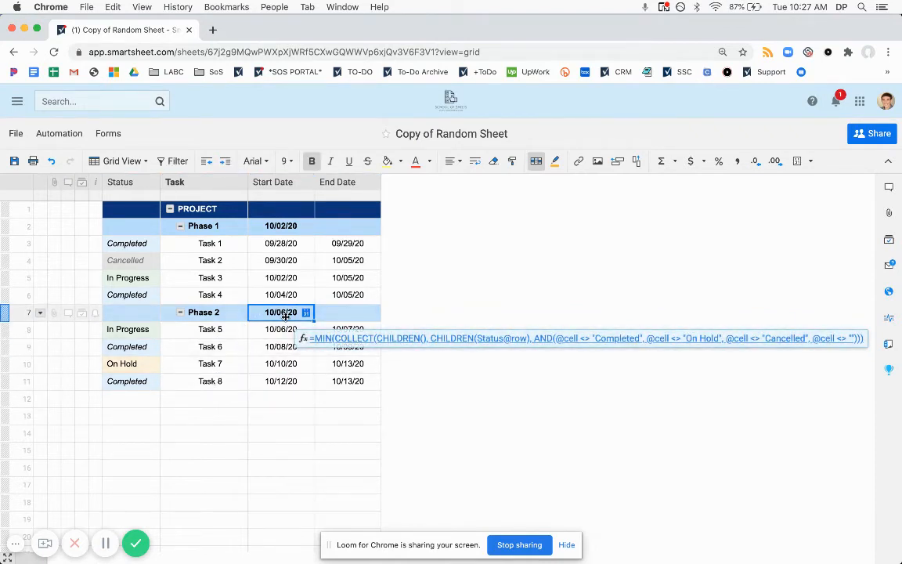
pyautogui.click(127, 329)
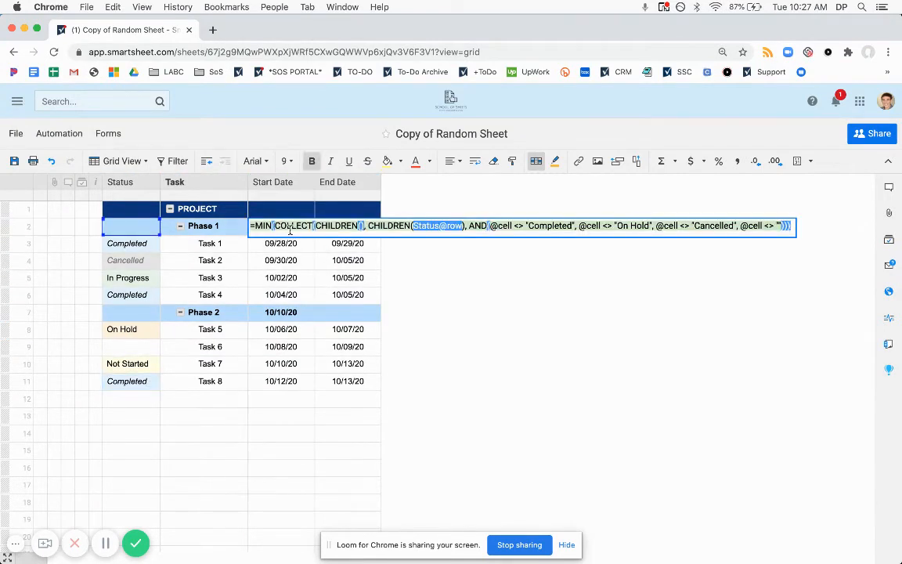
pyautogui.press('Enter')
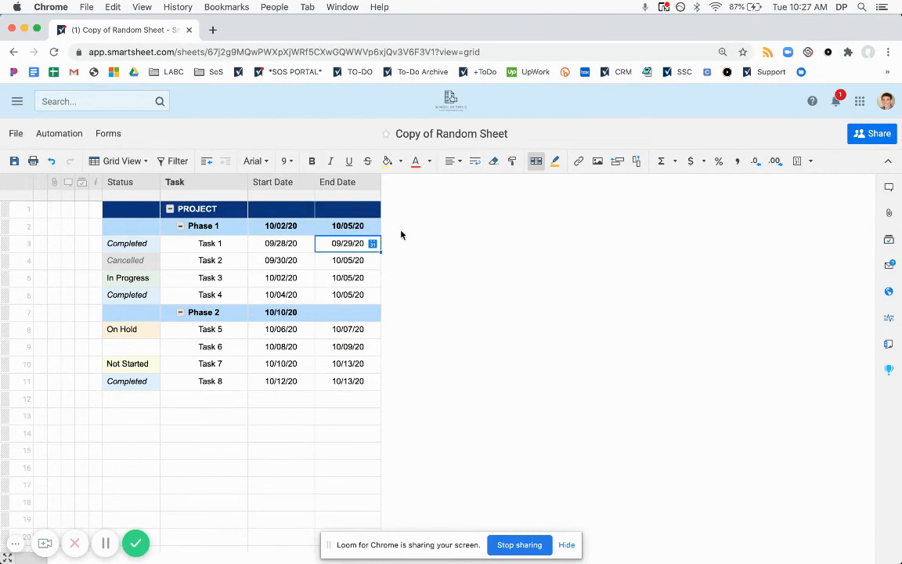
# Step: Select Phase 2's End Date cell for the MAX(COLLECT(CHILDREN())) formula
pyautogui.click(348, 311)
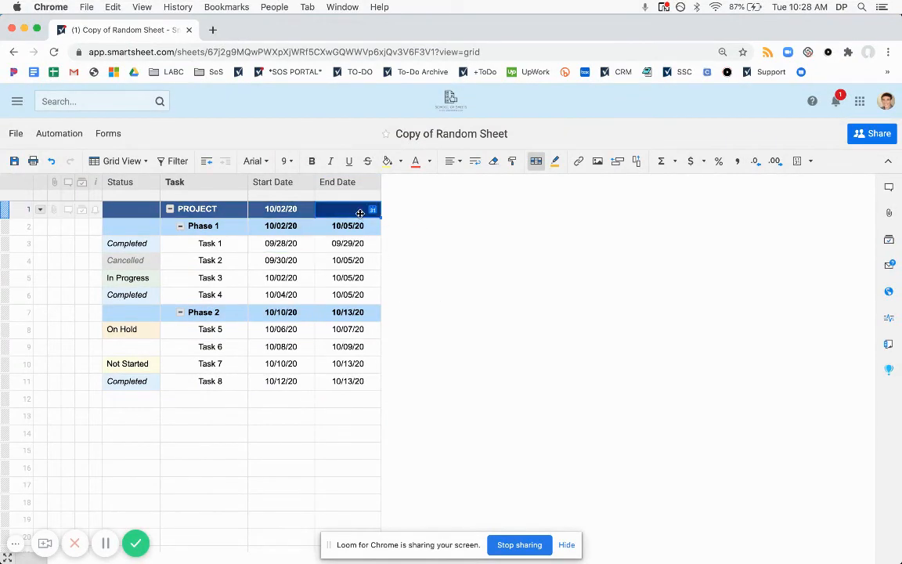
# Step: Give PROJECT End Date =MAX(CHILDREN()), collapse and re-expand the phases, then show Gantt View
pyautogui.write('=MAX(ch')
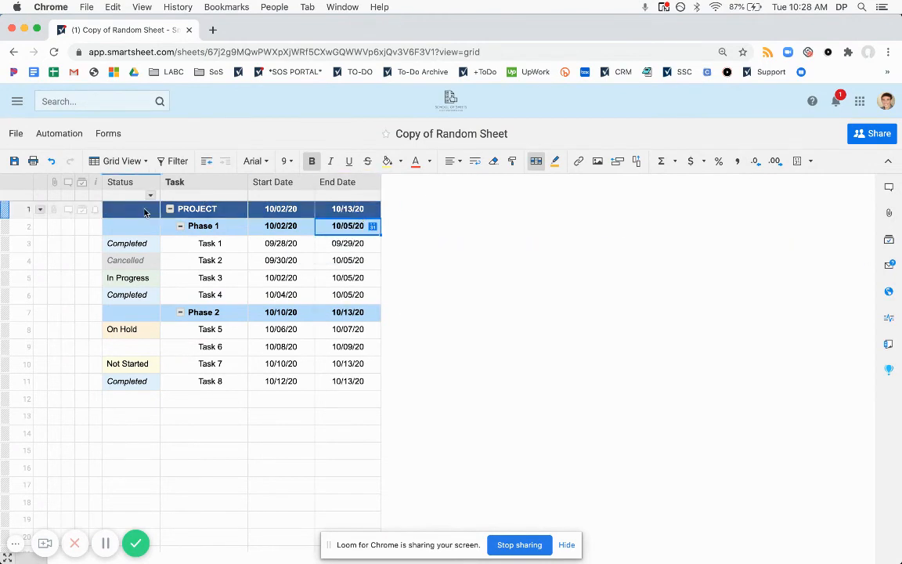
pyautogui.click(179, 208)
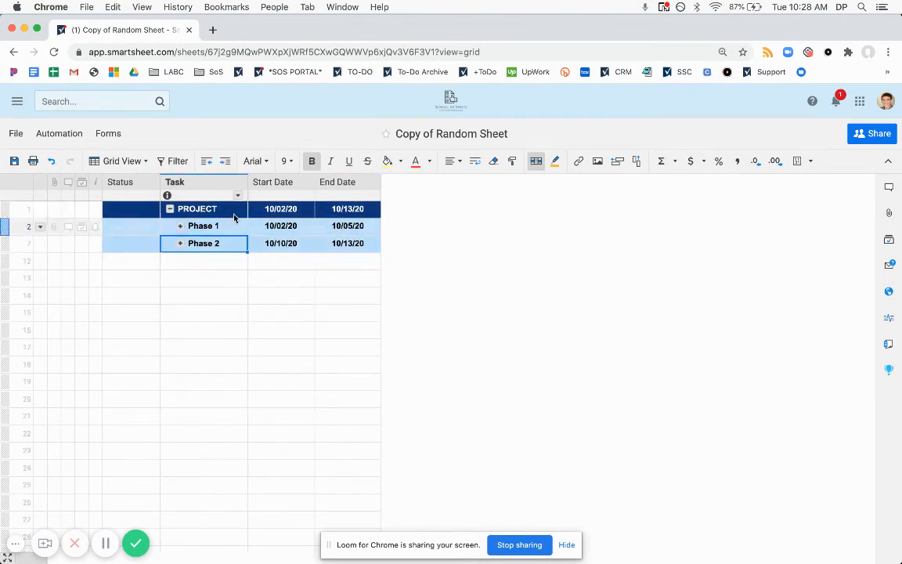
pyautogui.click(28, 227)
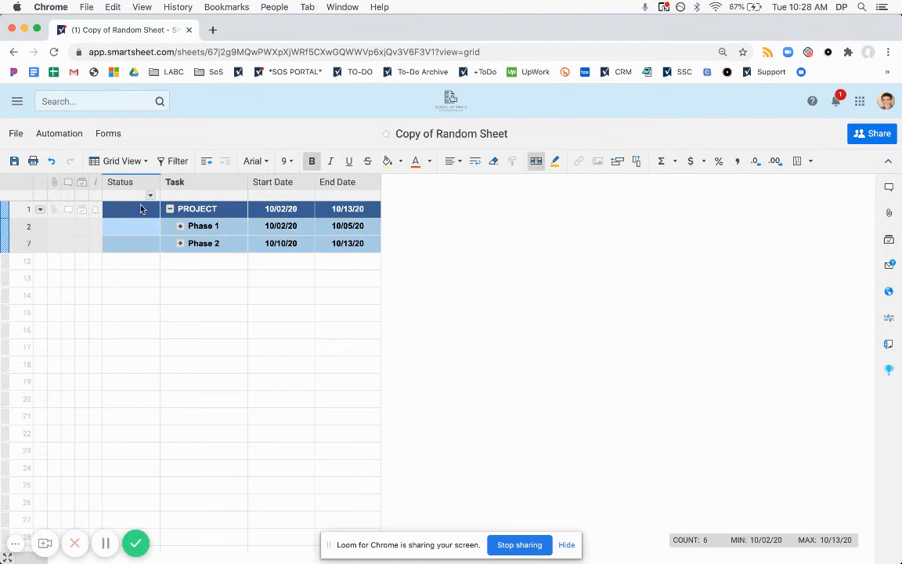
pyautogui.click(179, 225)
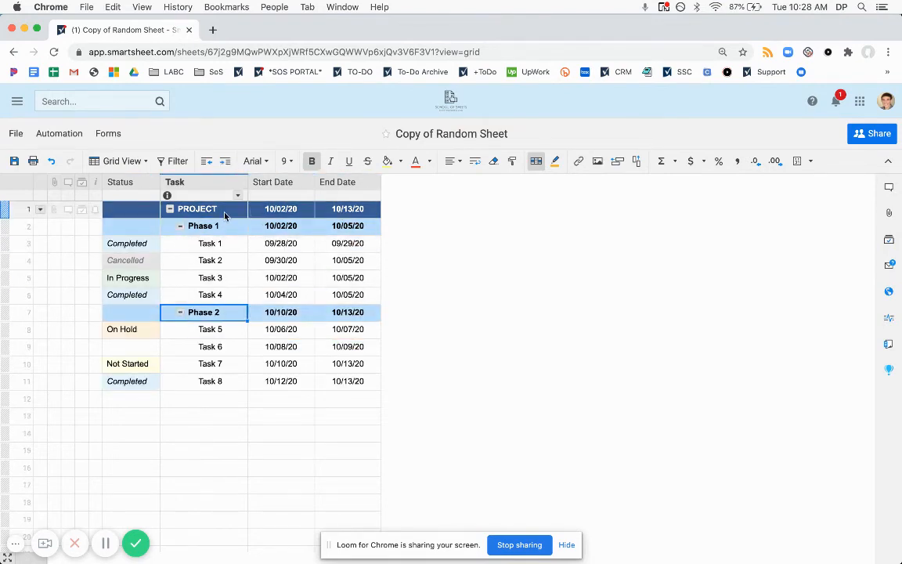
pyautogui.click(347, 209)
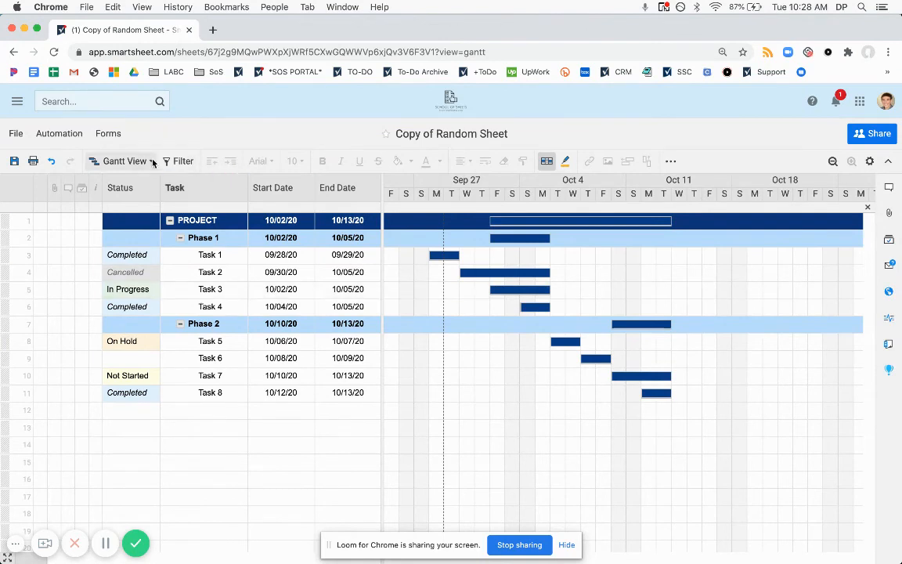
# Step: Switch the view dropdown from Gantt View to Grid View
pyautogui.click(124, 161)
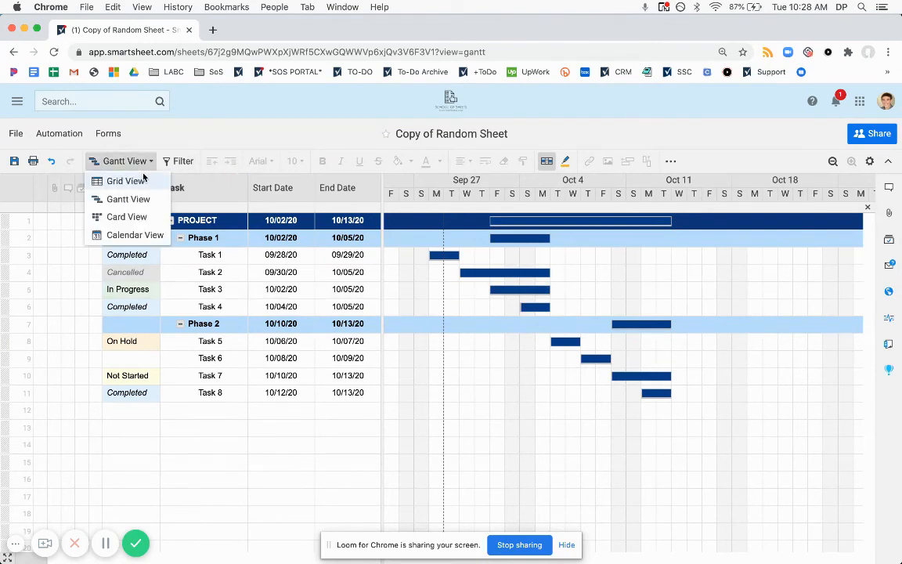
pyautogui.click(124, 180)
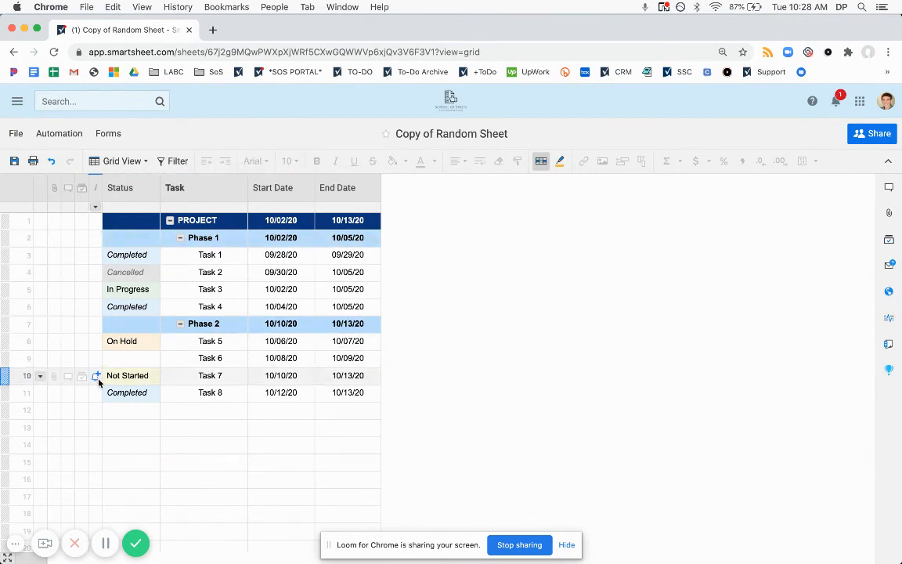